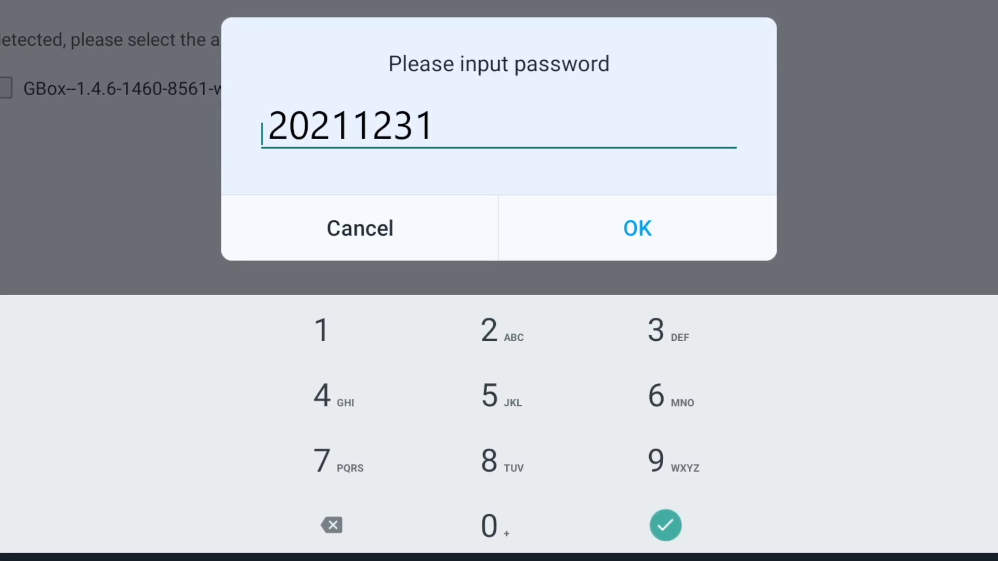
# Confirm the installer password with OK so GBox v1.4.6 installs and opens its app catalogue.
pyautogui.click(637, 229)
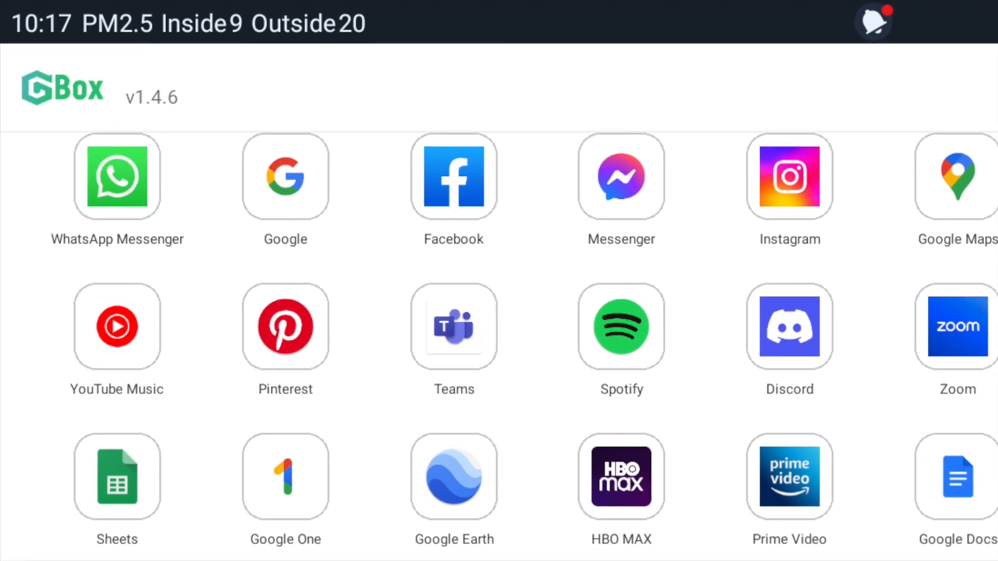
pyautogui.scroll(-3)
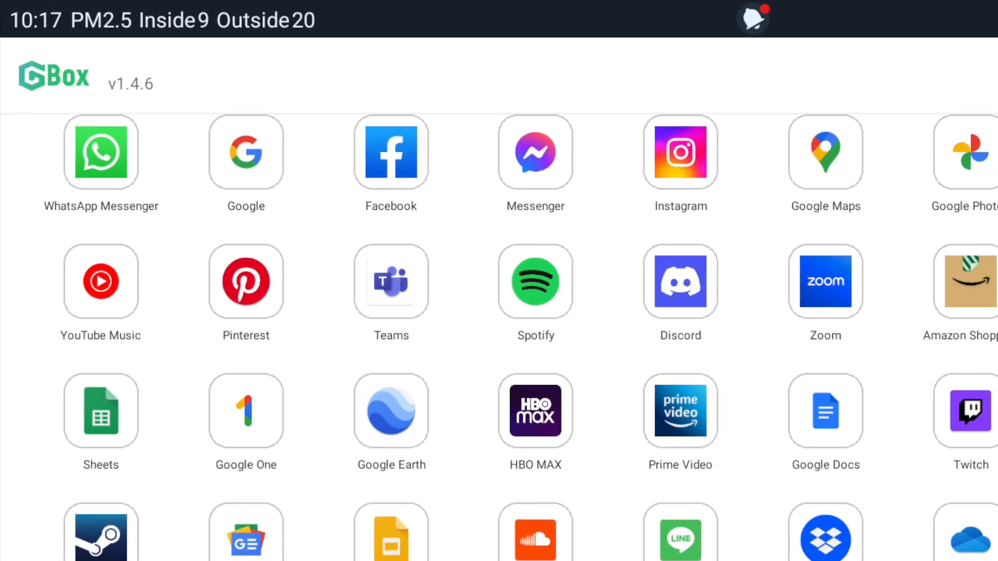
pyautogui.scroll(-3)
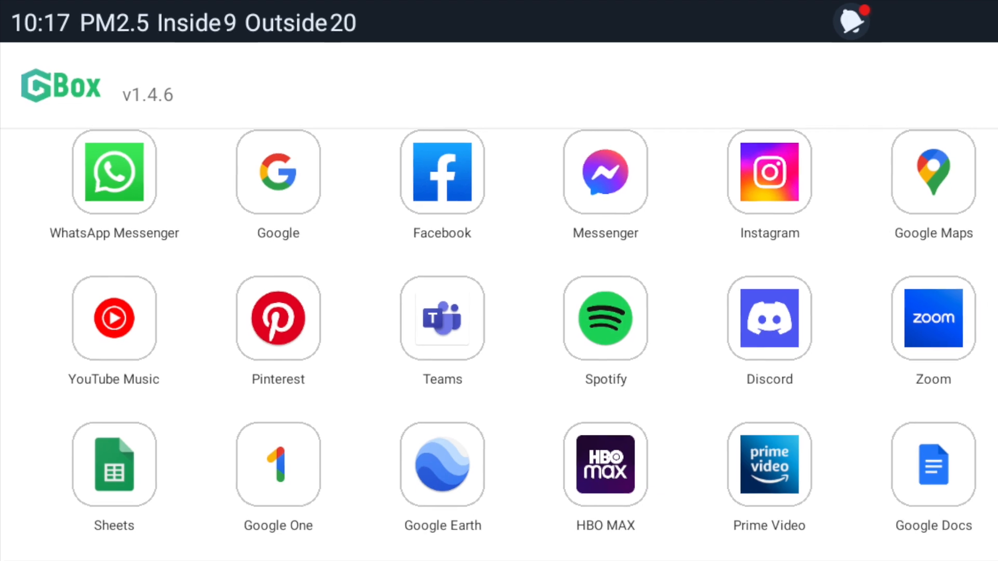
pyautogui.scroll(-3)
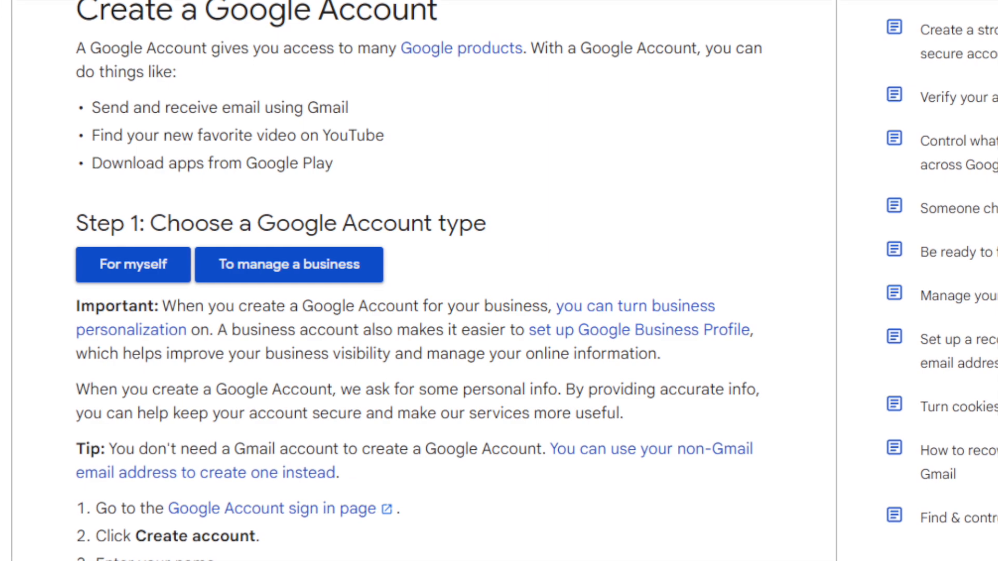
pyautogui.scroll(-3)
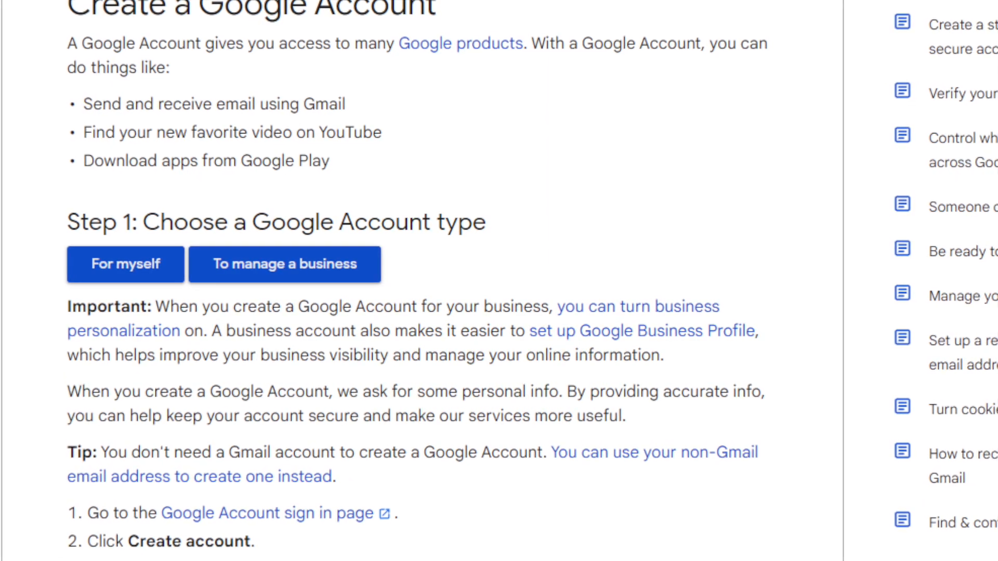